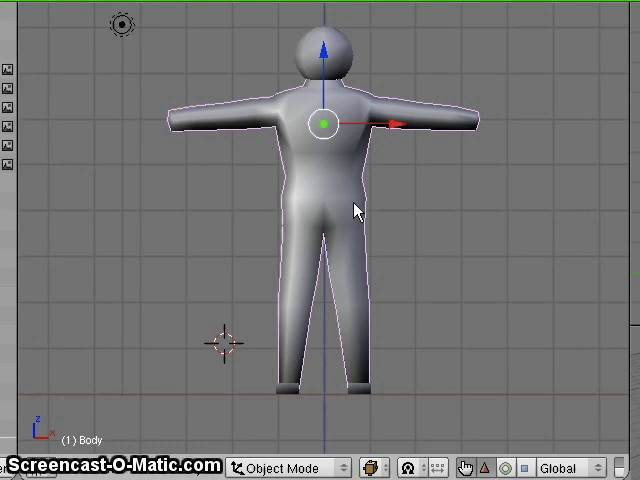
{"action": "mouse_move", "coordinate": [338, 188]}
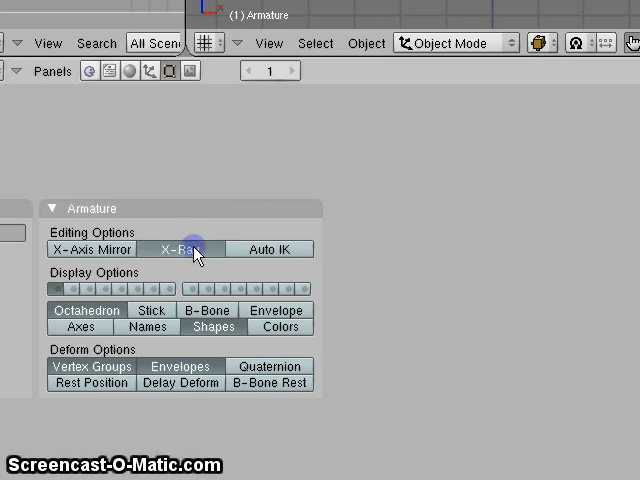
{"action": "mouse_move", "coordinate": [287, 255]}
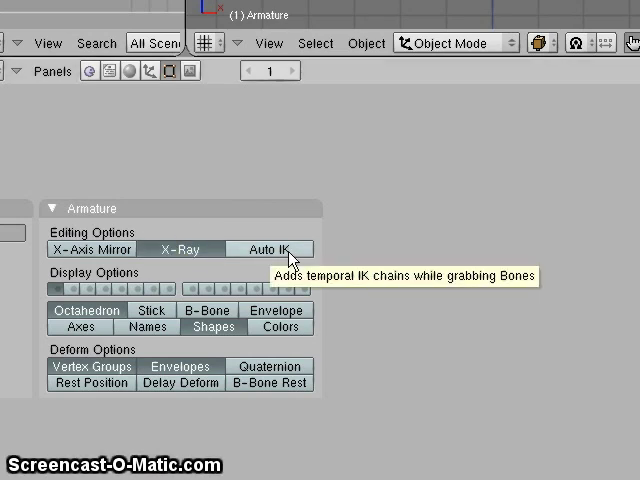
{"action": "mouse_move", "coordinate": [499, 132]}
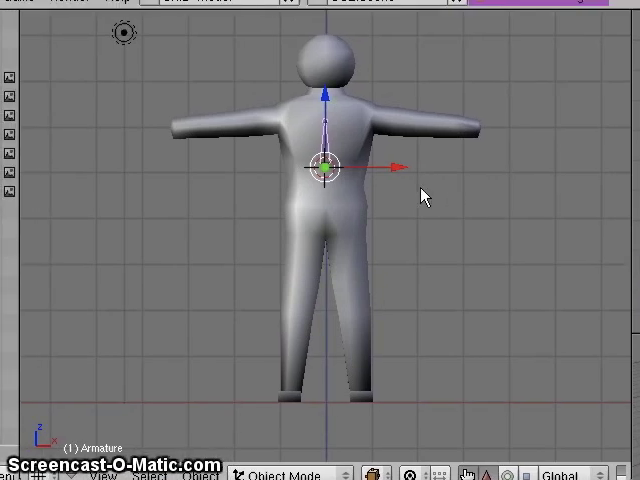
{"action": "mouse_move", "coordinate": [328, 103]}
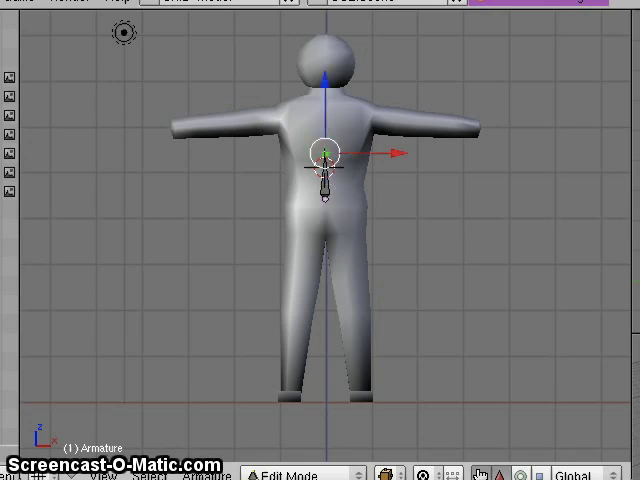
- Extrude a second spine bone upward from the first bone's tip to the chest top
{"action": "left_click_drag", "start_coordinate": [320, 150], "coordinate": [320, 100]}
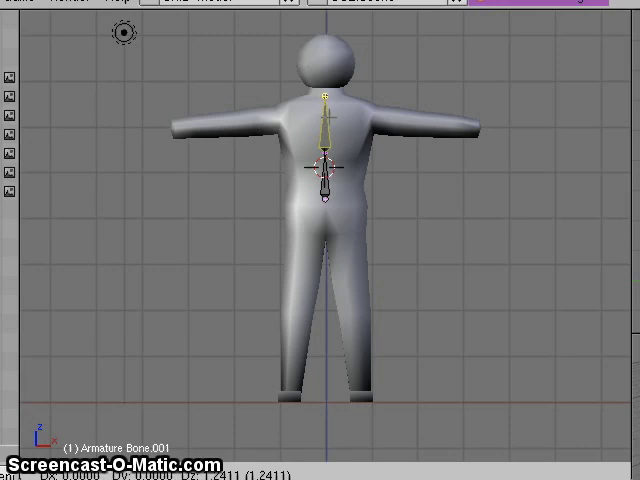
{"action": "left_click", "coordinate": [328, 95]}
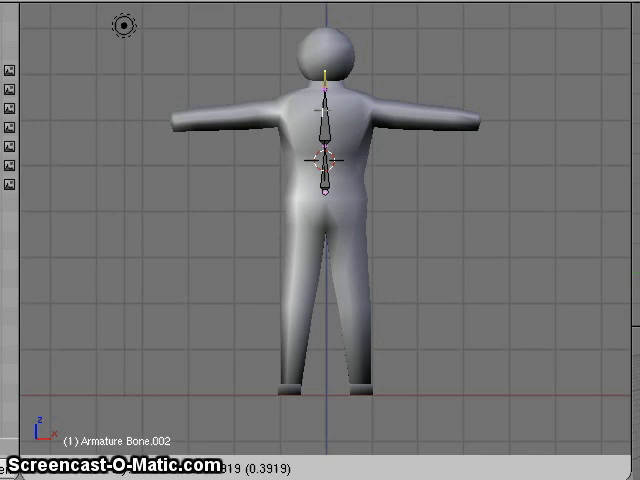
- Place a short neck bone above the spine reaching the base of the head
{"action": "left_click", "coordinate": [326, 66]}
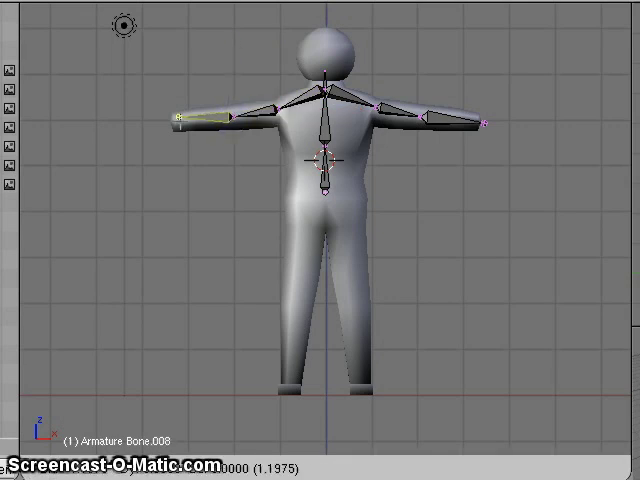
- Place an arm bone joint extending from the upper spine toward the hand
{"action": "left_click", "coordinate": [185, 124]}
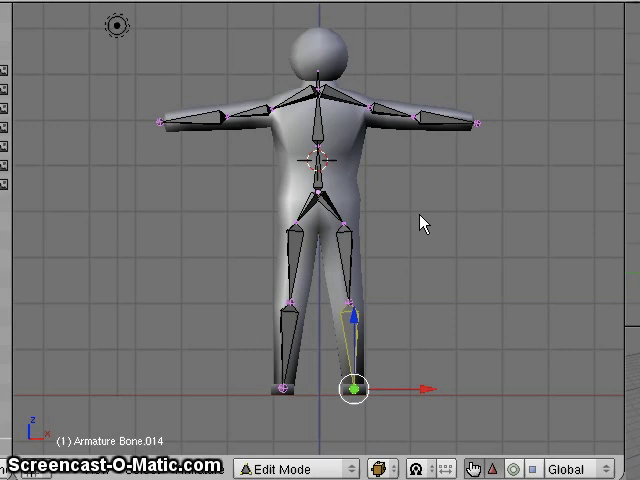
{"action": "mouse_move", "coordinate": [360, 218]}
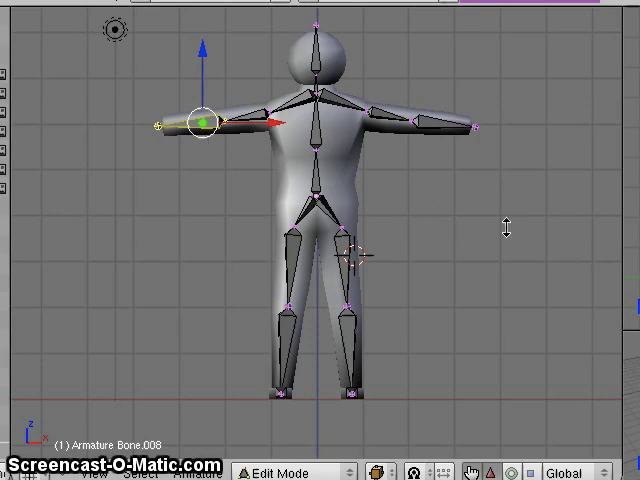
{"action": "mouse_move", "coordinate": [221, 269]}
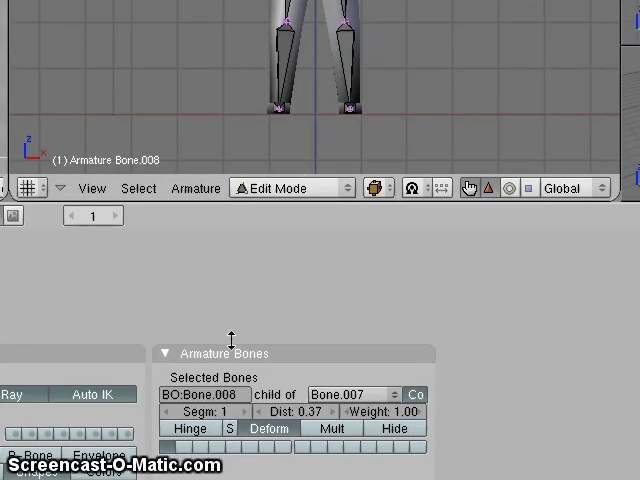
- Rename arm bone Bone.007 to 'Upper Arm.R' in the bone name field
{"action": "left_click", "coordinate": [204, 394]}
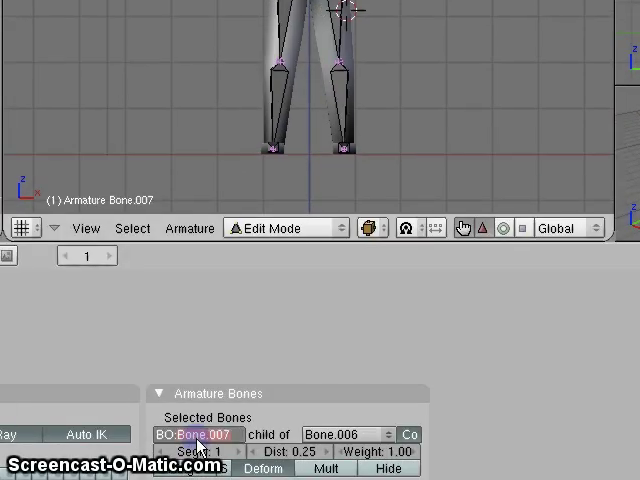
{"action": "type", "text": "Upper Arm.R"}
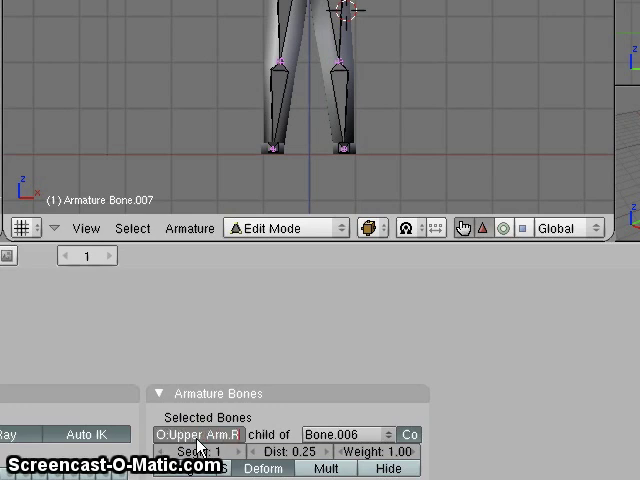